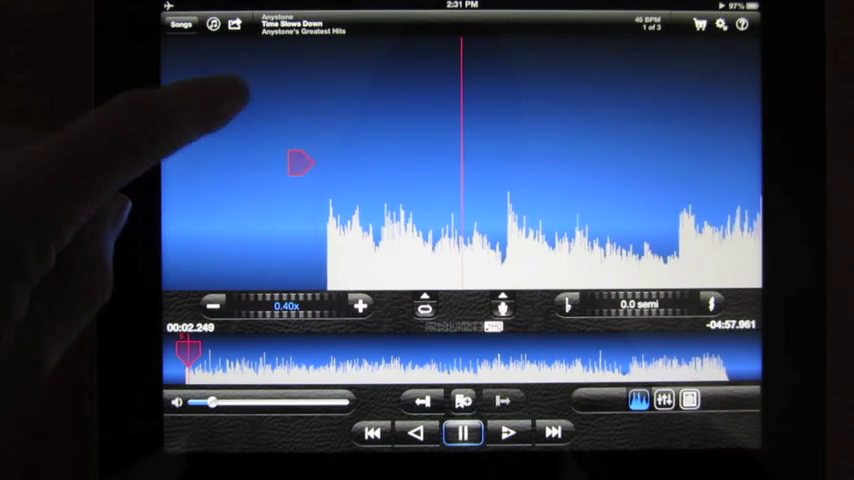
Step: Pause 'Time Slows Down' playback at about 3.9 seconds, just past the start marker
click(463, 432)
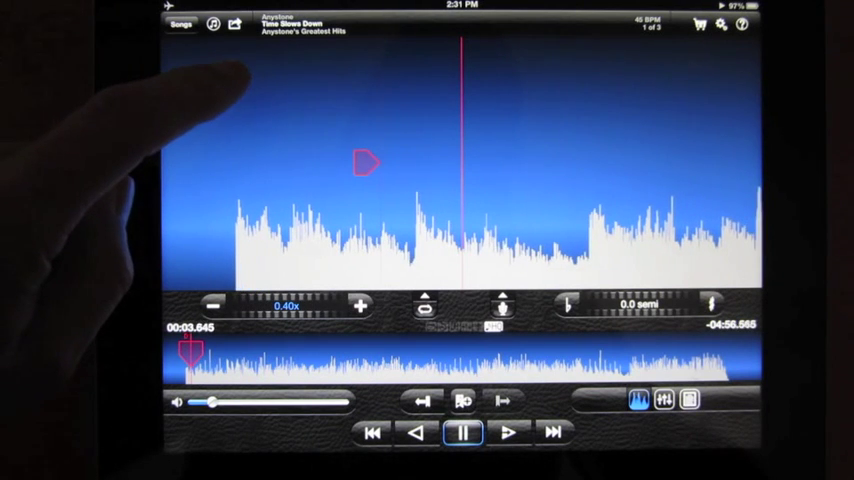
click(464, 432)
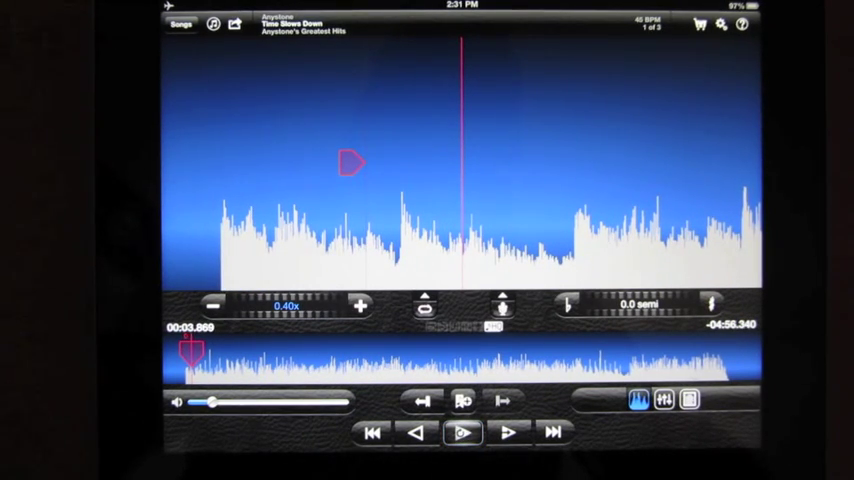